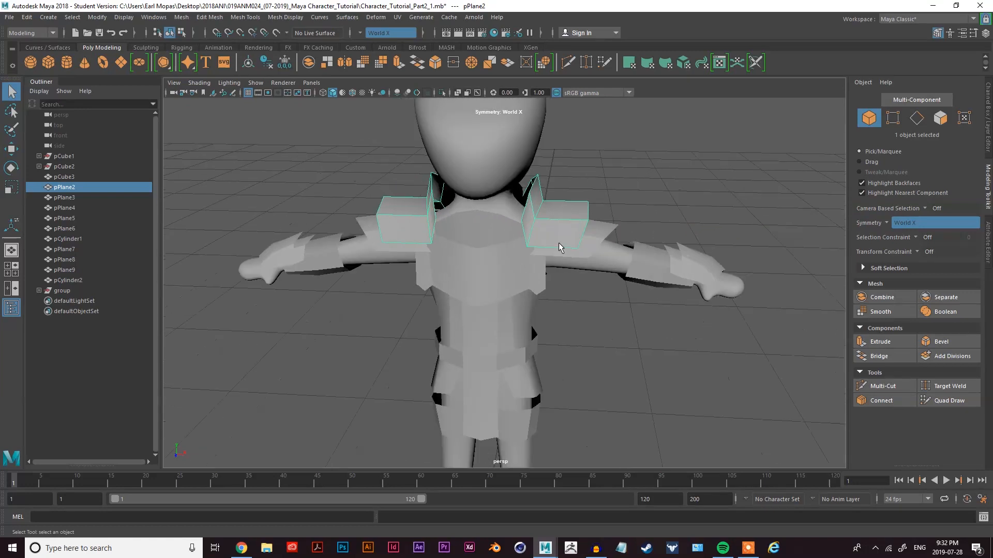
# Step: Extrude the flat shoulder plates and set their extrusion thickness
pyautogui.scroll(-3)
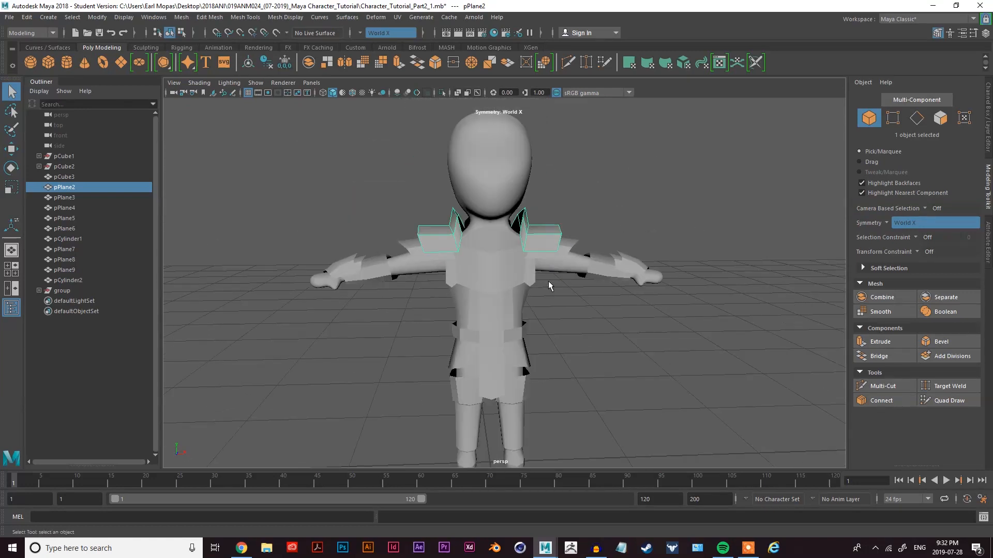
pyautogui.moveTo(577, 295)
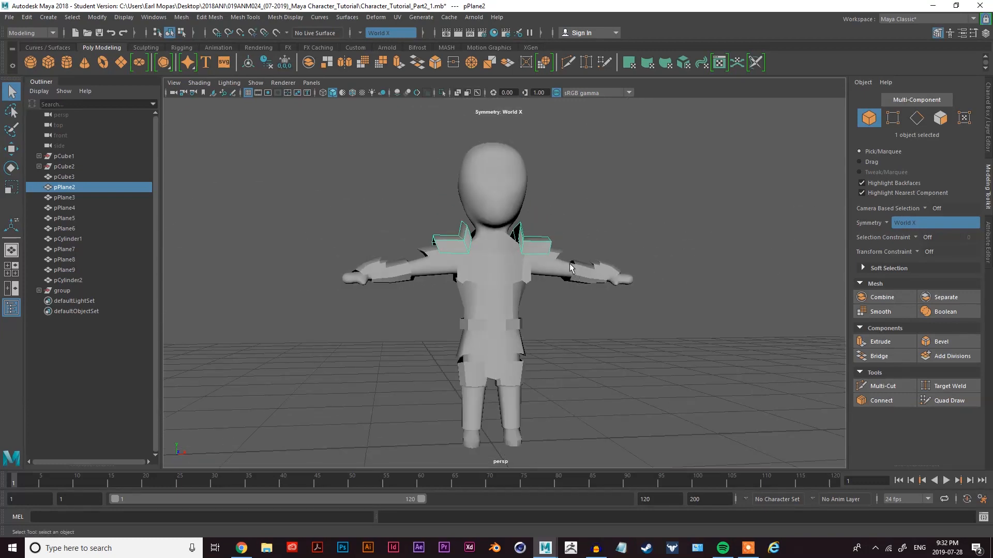
pyautogui.moveTo(555, 195)
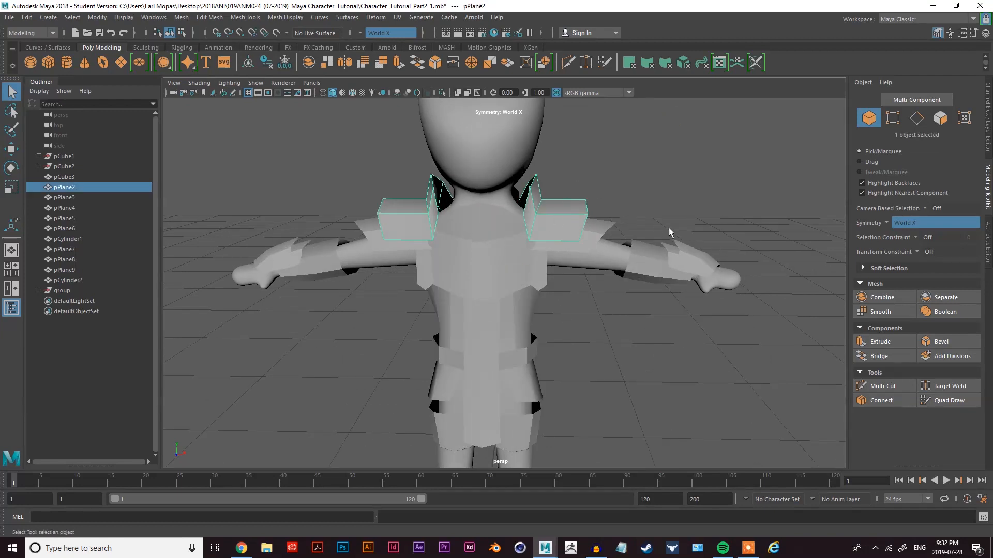
pyautogui.moveTo(879, 341)
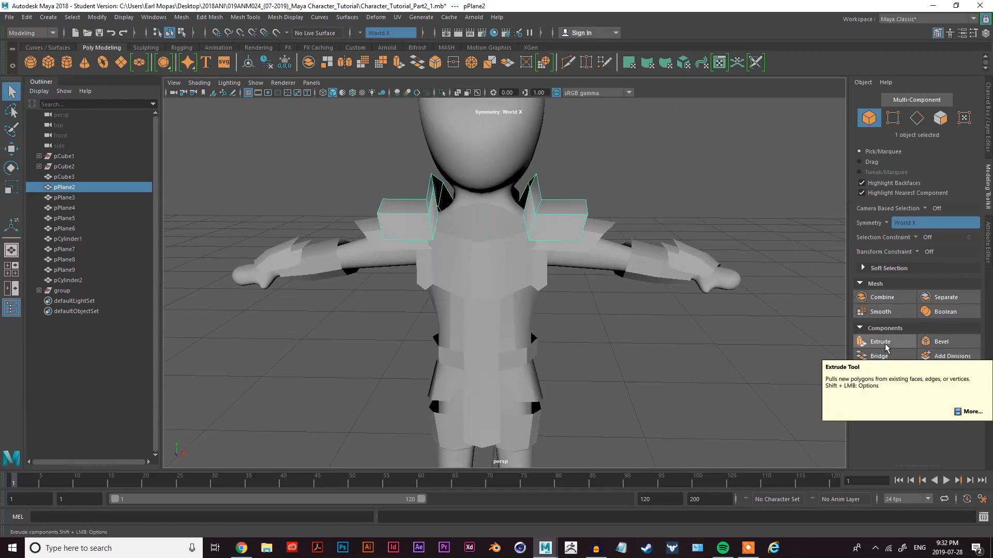
pyautogui.click(879, 341)
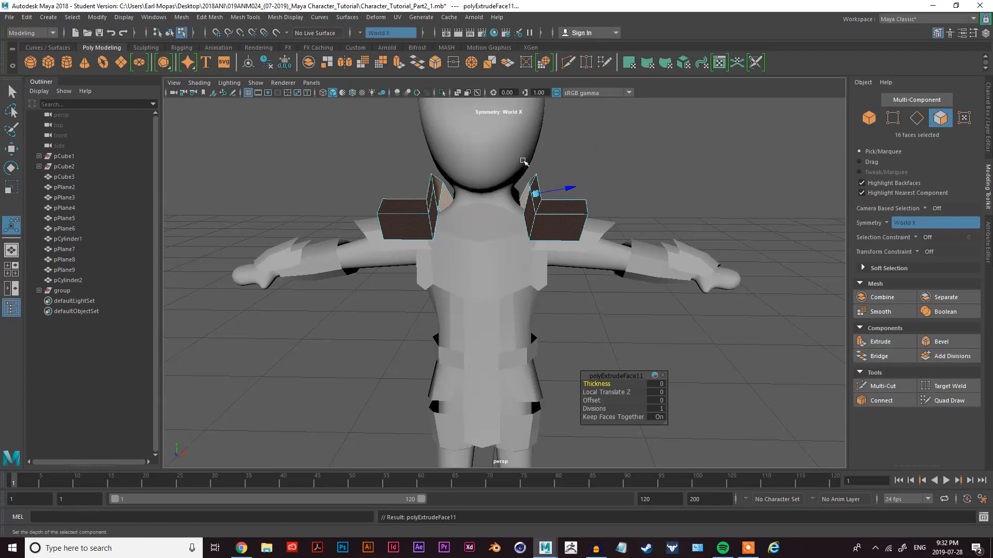
pyautogui.moveTo(581, 270)
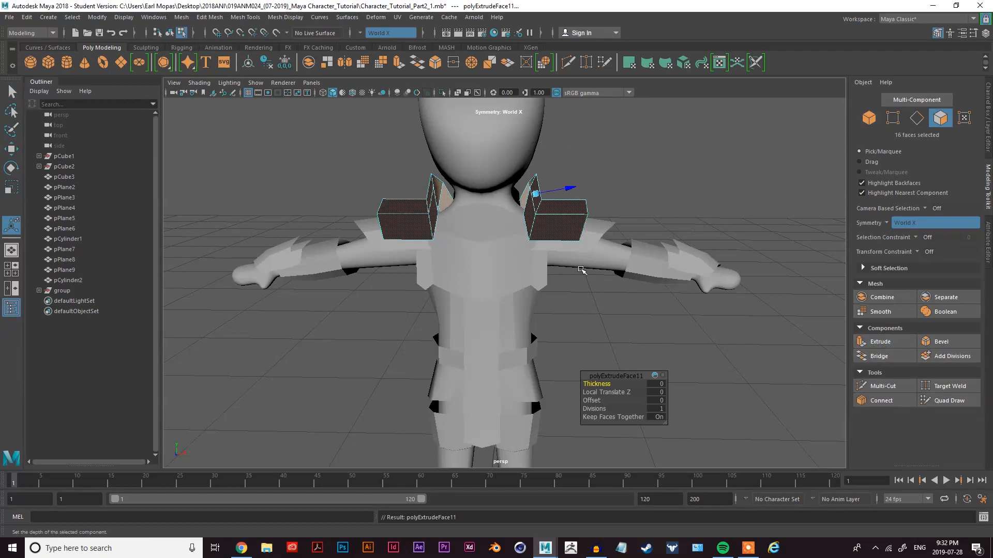
pyautogui.moveTo(586, 434)
pyautogui.write('.')
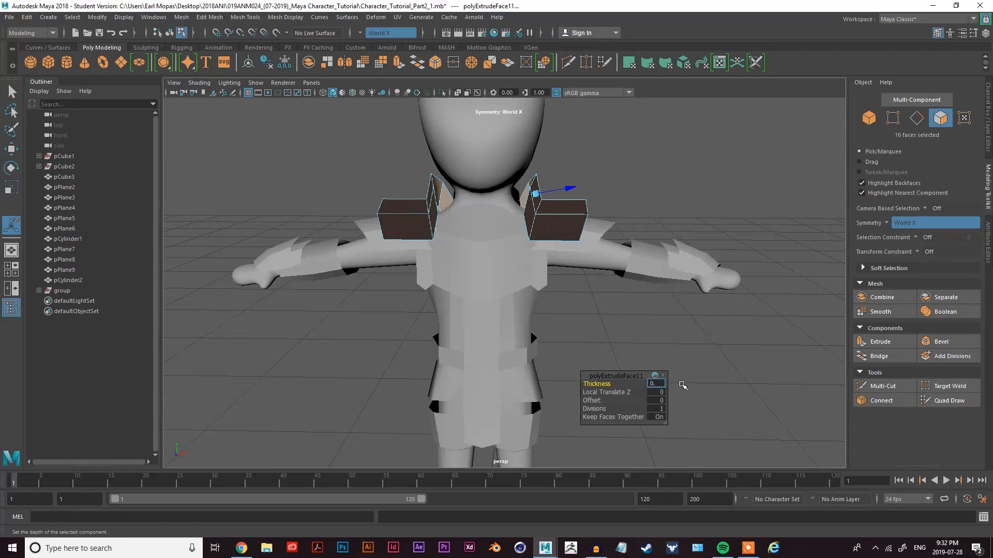
pyautogui.click(654, 384)
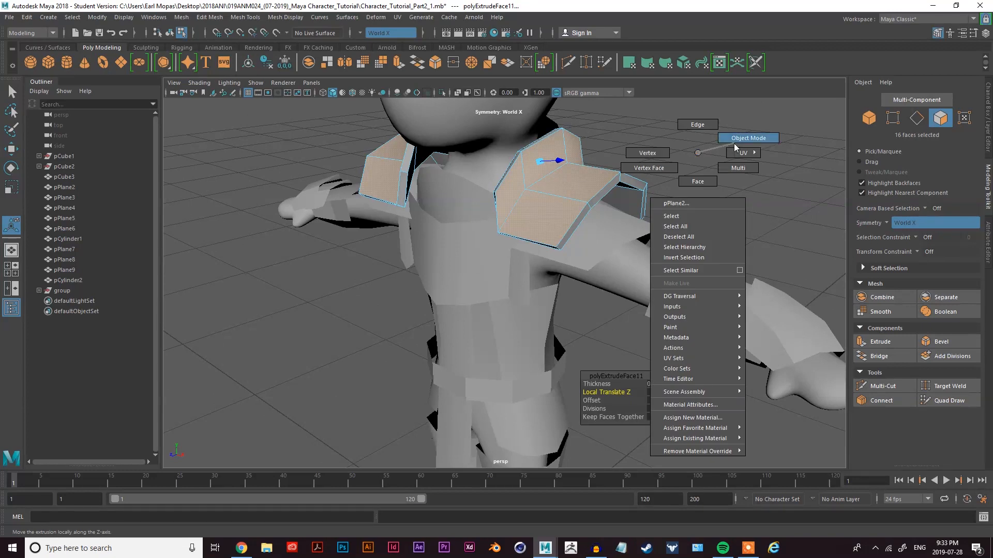
# Step: In Object Mode, extrude the plate beneath the shoulder pads into a solid piece
pyautogui.click(748, 138)
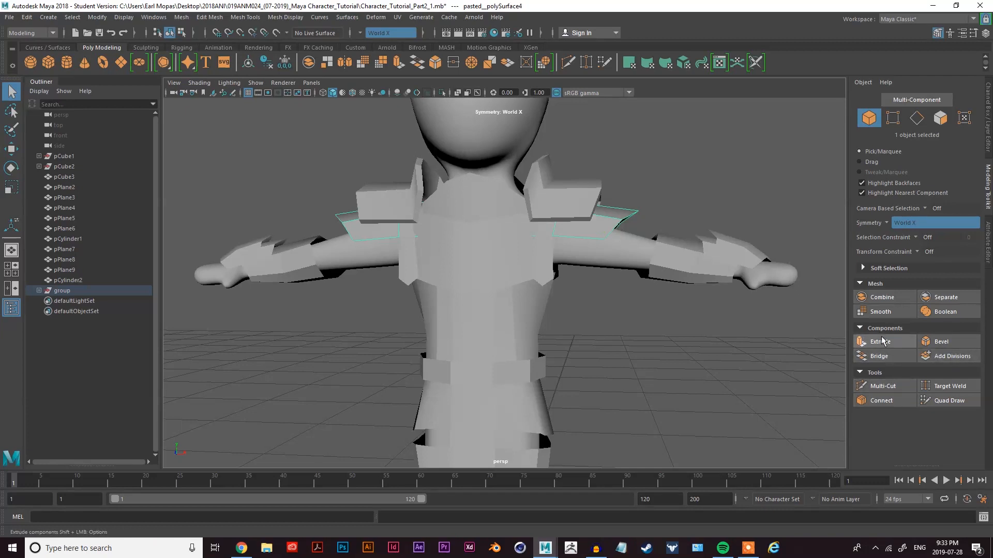
pyautogui.click(877, 341)
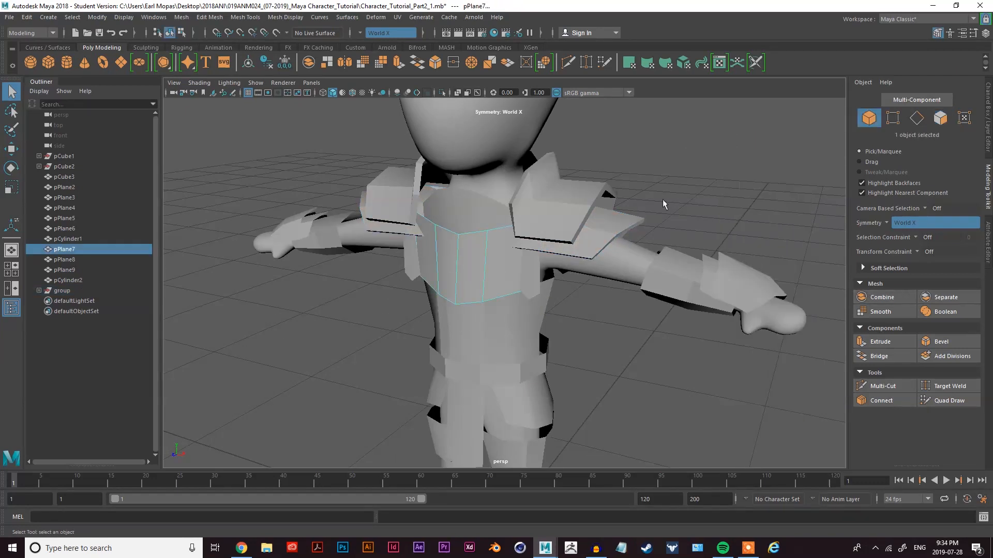
pyautogui.moveTo(494, 274)
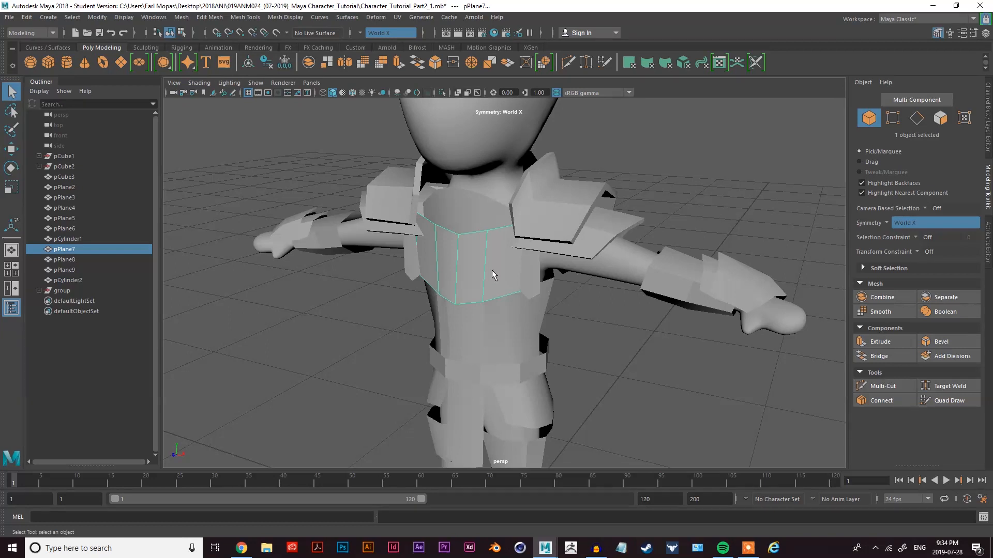
pyautogui.moveTo(487, 266)
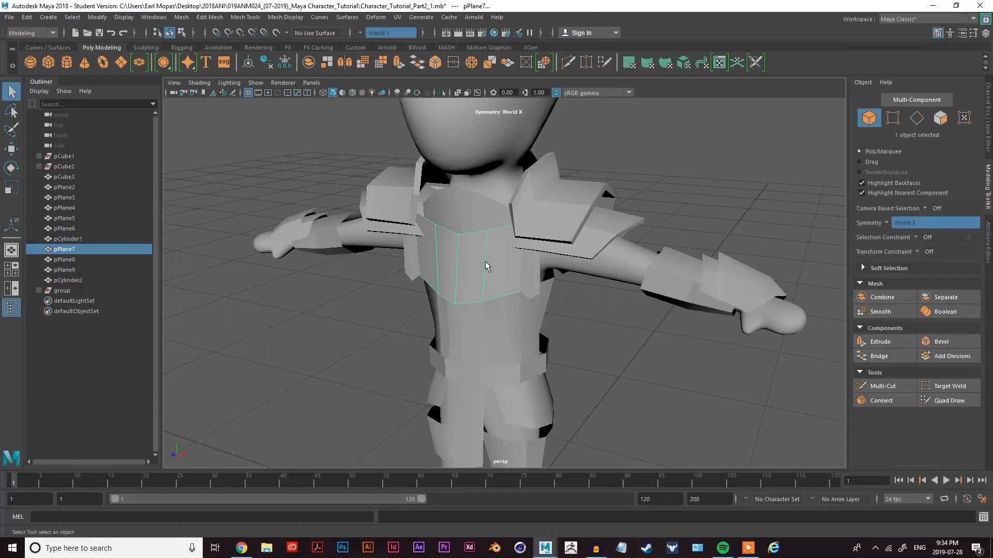
# Step: Extrude the front chest plate pPlane7 and set its thickness in polyExtrudeFace13
pyautogui.click(883, 341)
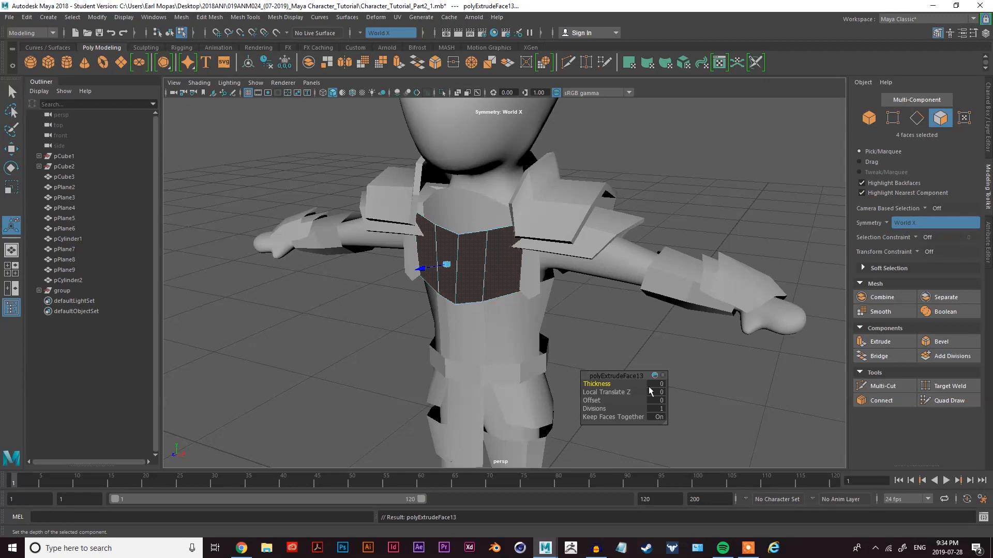
pyautogui.click(655, 383)
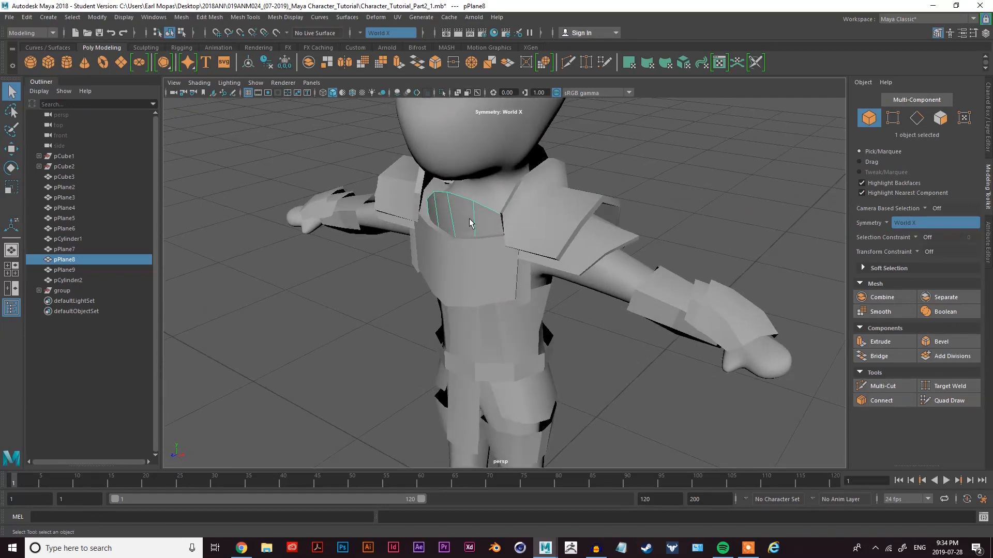
# Step: Extrude the upper chest plate pPlane8 and set its thickness in polyExtrudeFace14
pyautogui.click(880, 341)
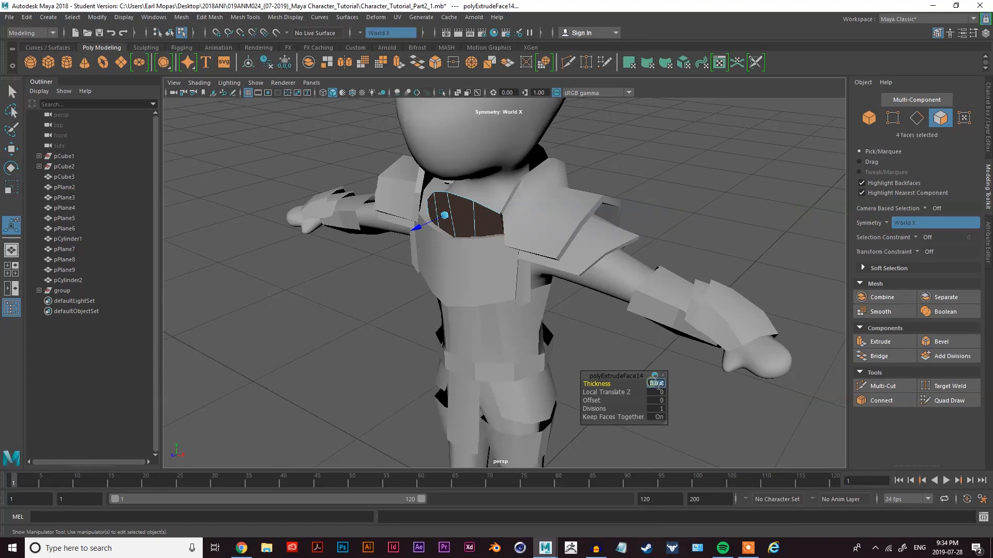
pyautogui.click(655, 392)
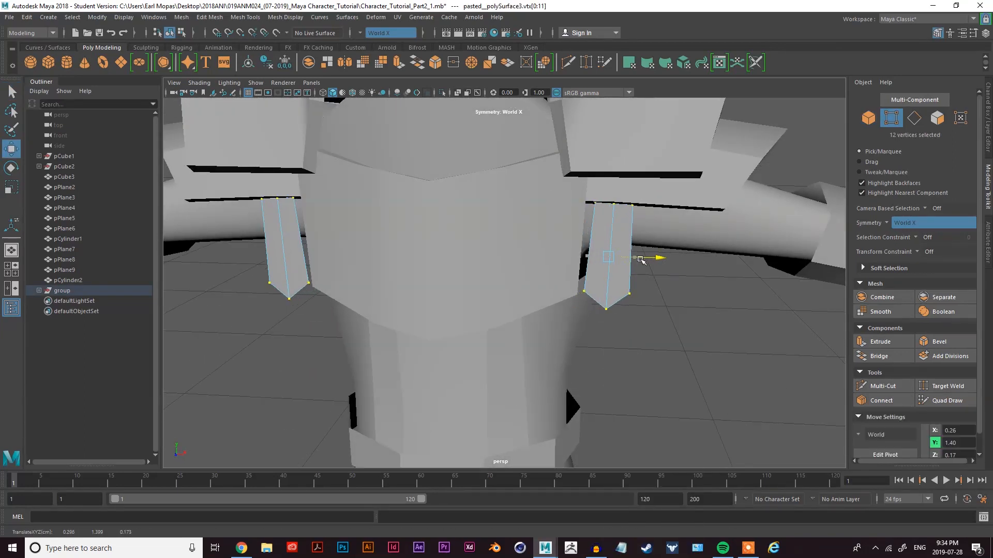
# Step: In Object Mode, extrude waist armor pCylinder1 to a thin thickness via polyExtrudeFace15
pyautogui.rightClick(639, 259)
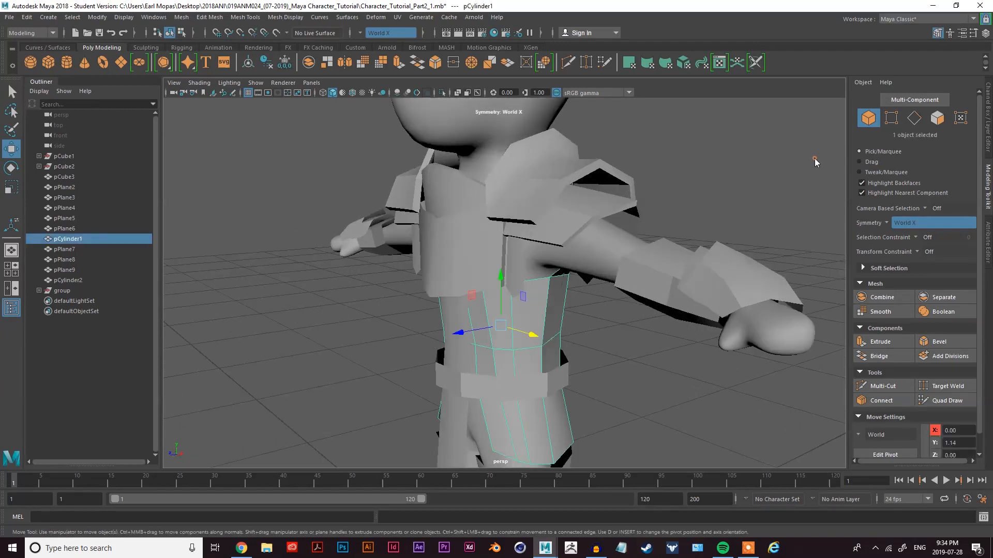
pyautogui.moveTo(575, 332)
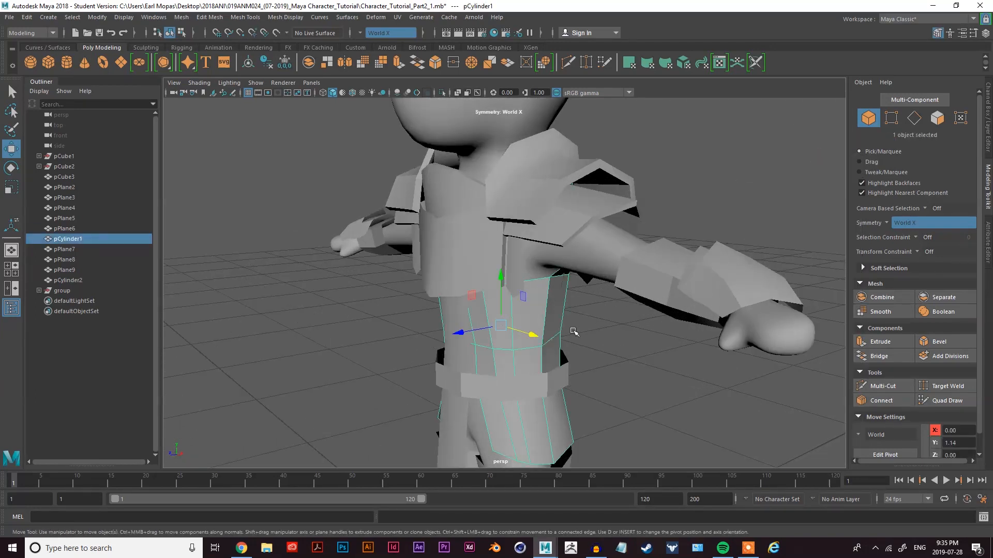
pyautogui.click(882, 341)
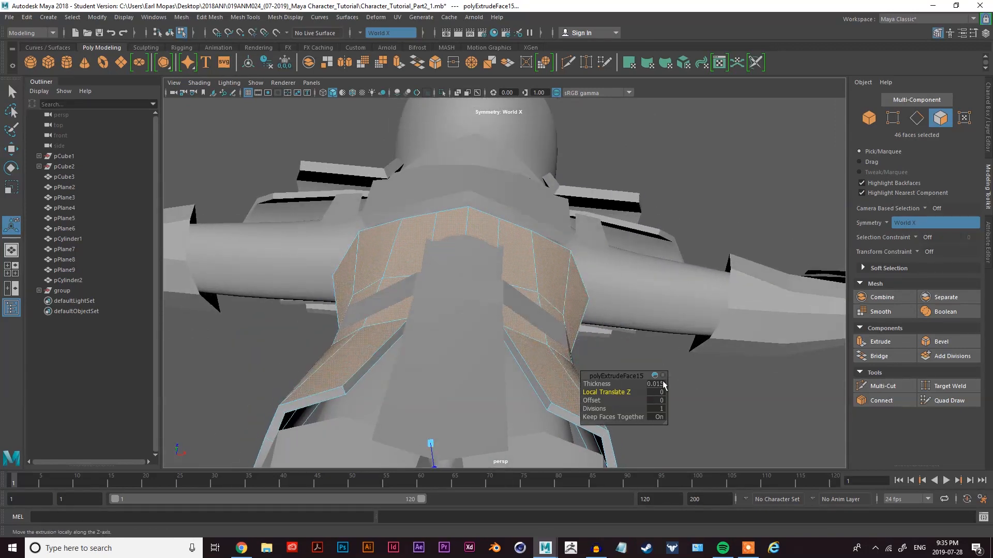
pyautogui.click(655, 383)
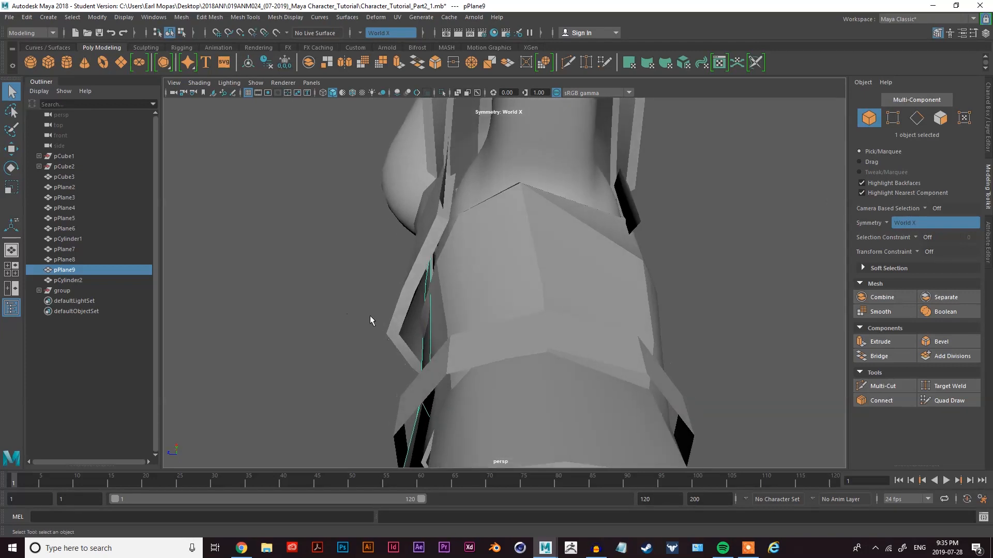
# Step: Select the long front hip plate and reshape its edges in wireframe Edge mode
pyautogui.click(916, 117)
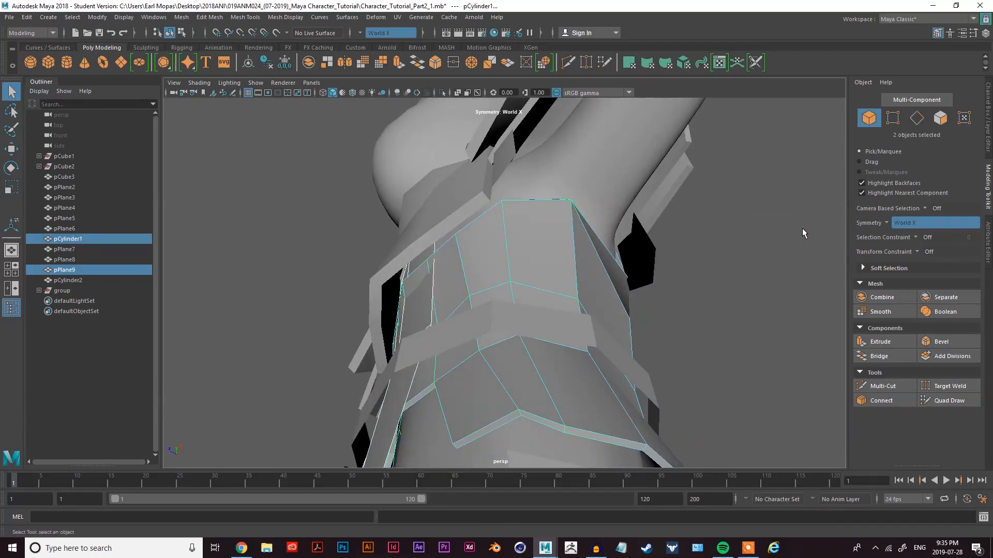
pyautogui.click(418, 316)
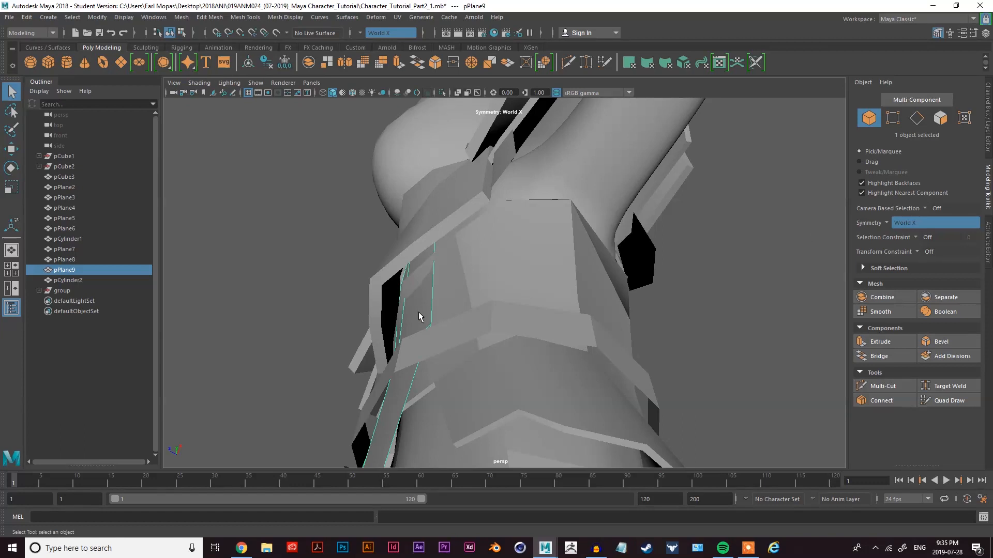
pyautogui.press('5')
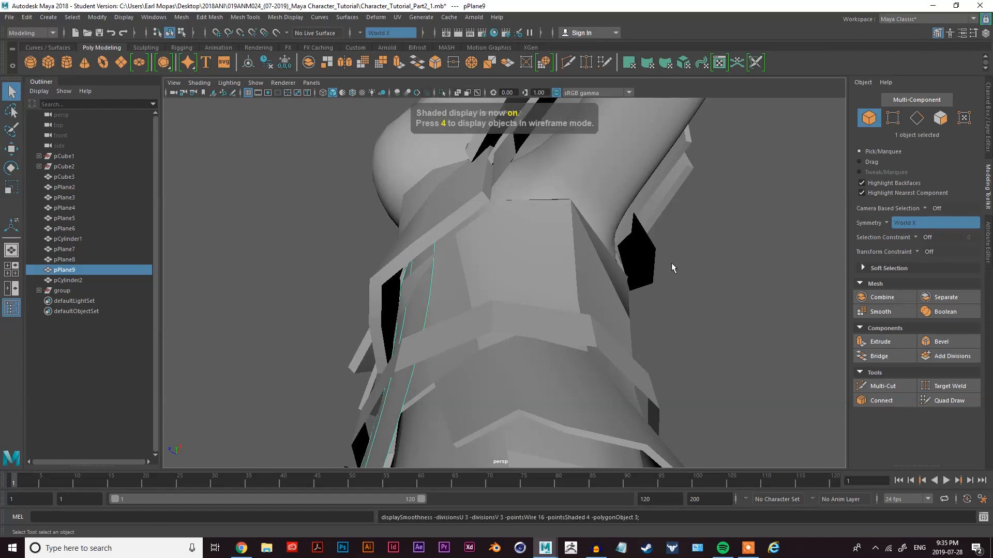
pyautogui.press('4')
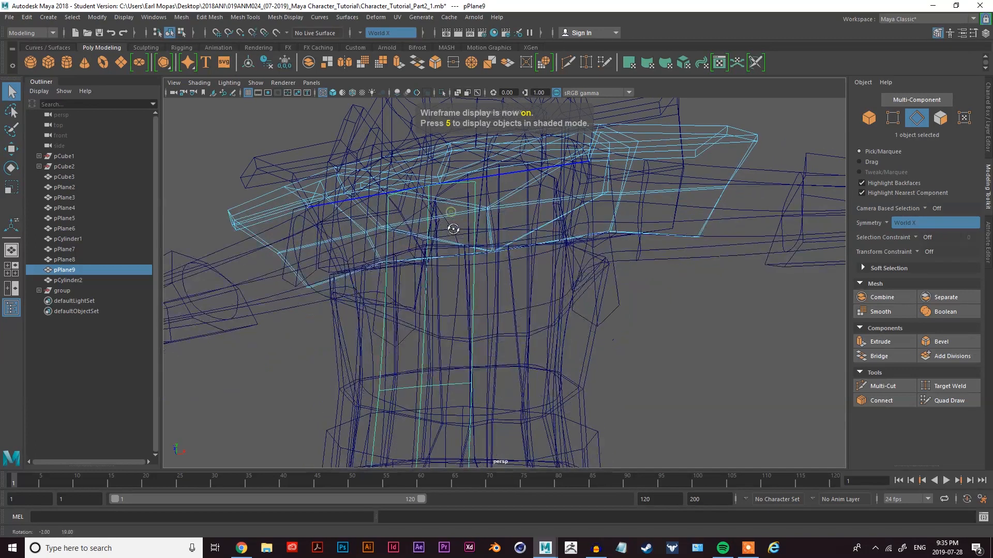
pyautogui.rightClick(453, 228)
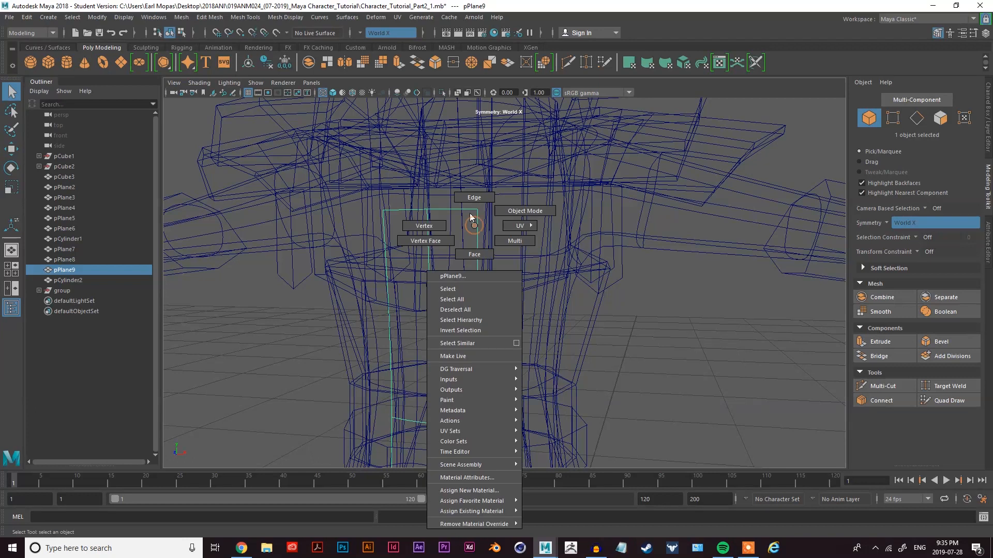
pyautogui.click(472, 197)
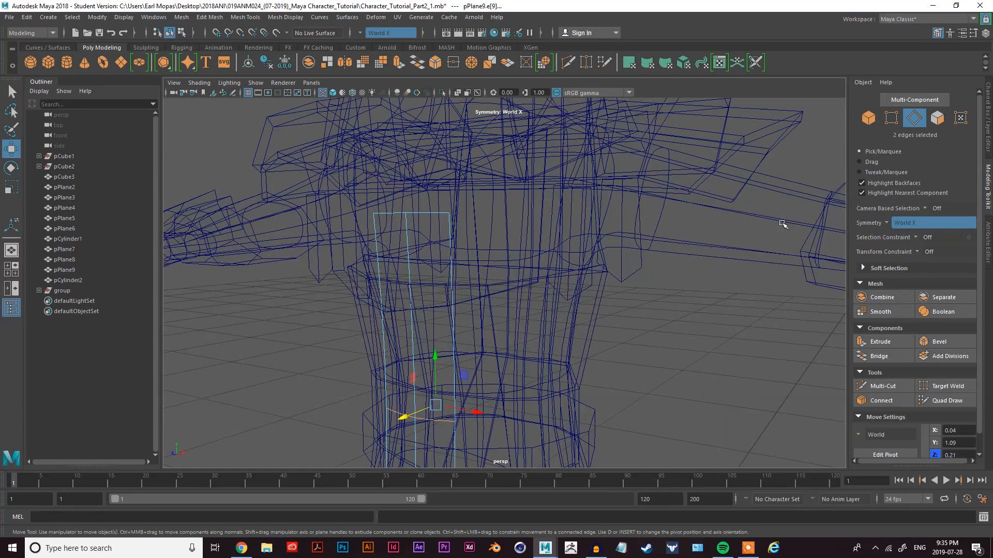
pyautogui.press('4')
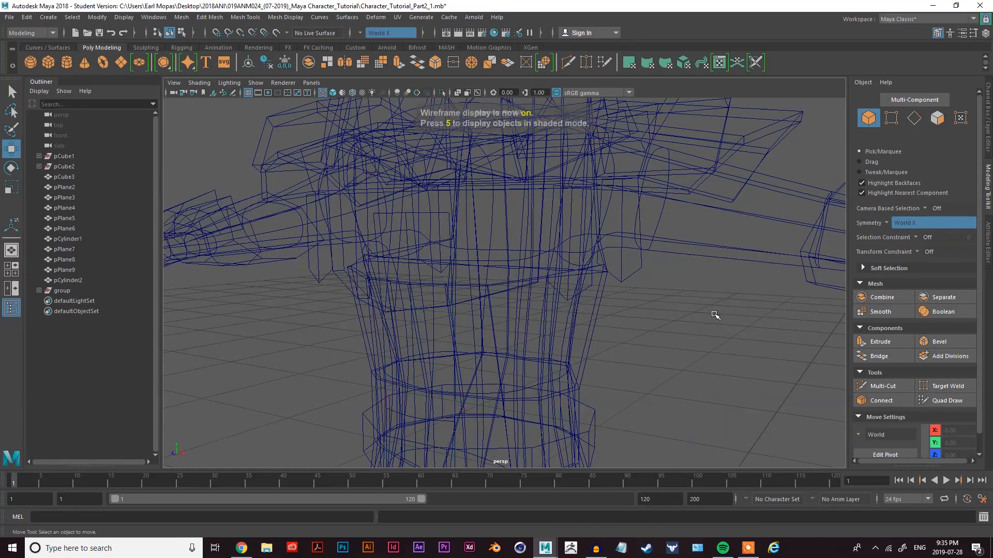
pyautogui.press('5')
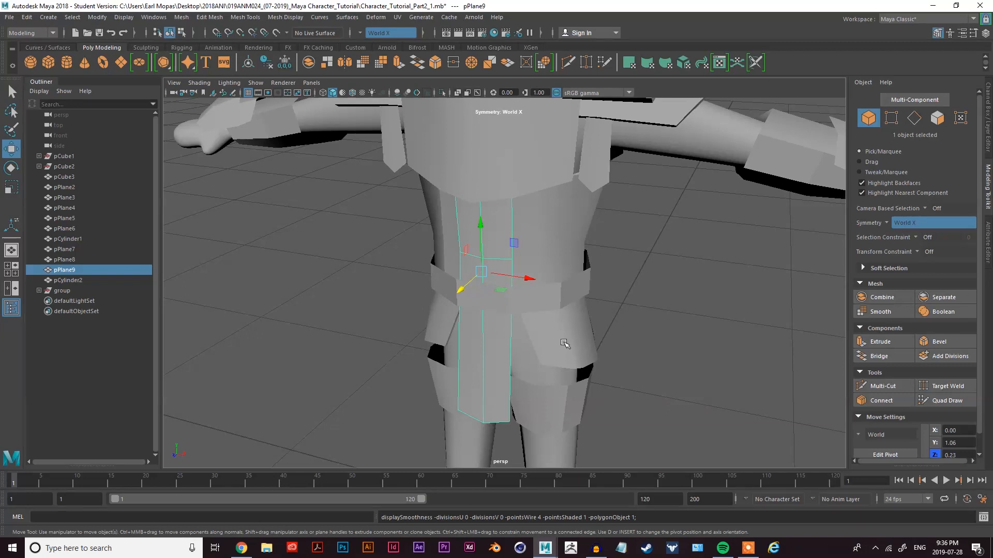
pyautogui.scroll(-3)
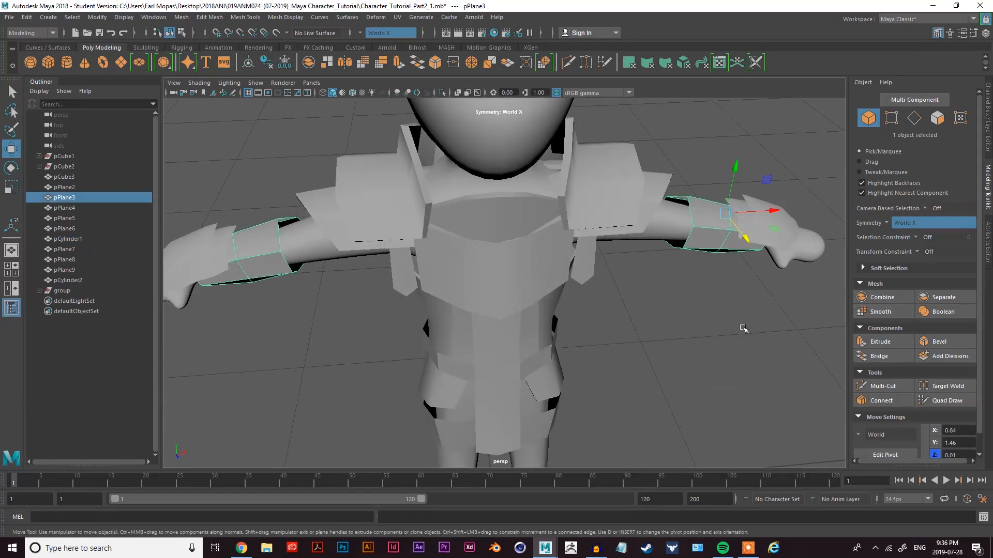
pyautogui.click(880, 342)
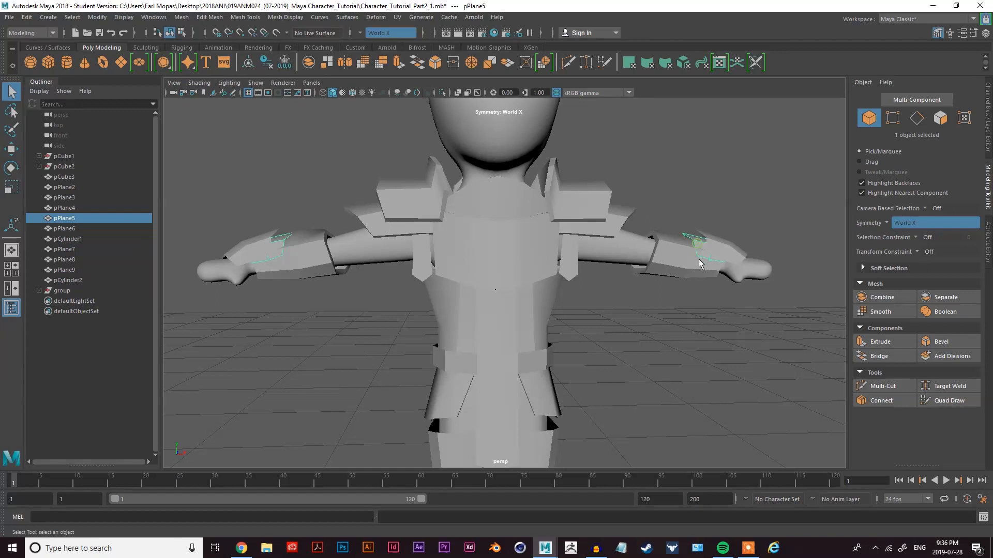
# Step: Extrude the forearm and hand plates pPlane4 to give them thickness
pyautogui.click(880, 342)
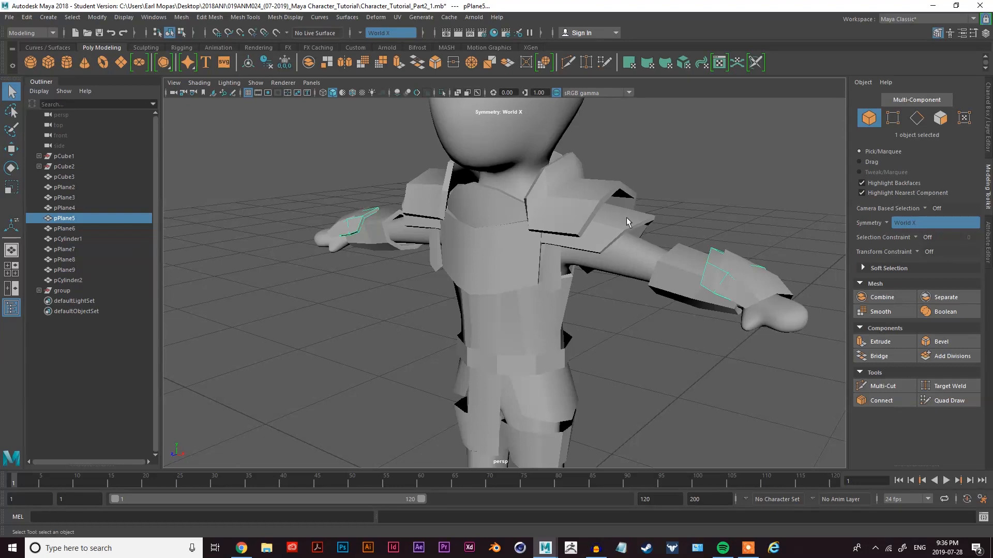
pyautogui.moveTo(535, 325)
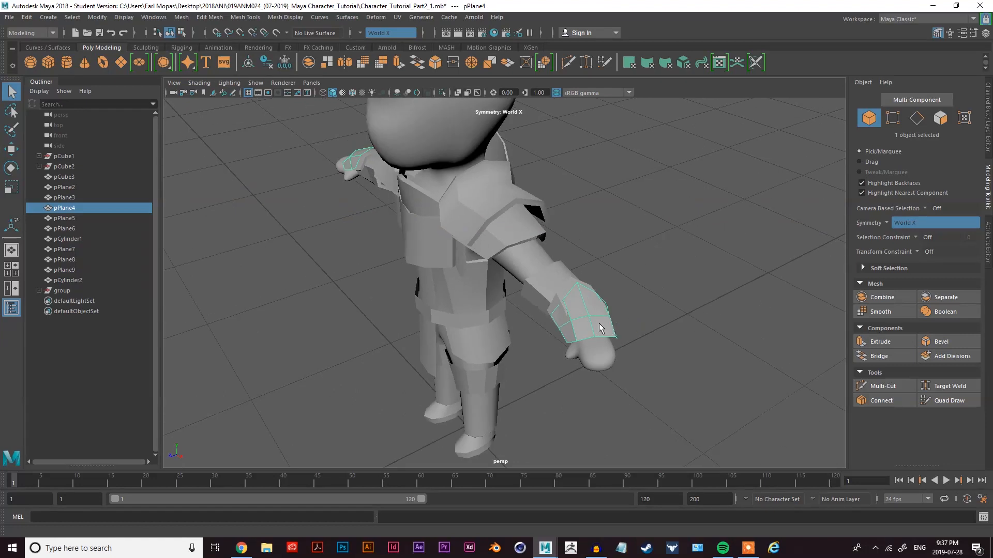
pyautogui.moveTo(880, 341)
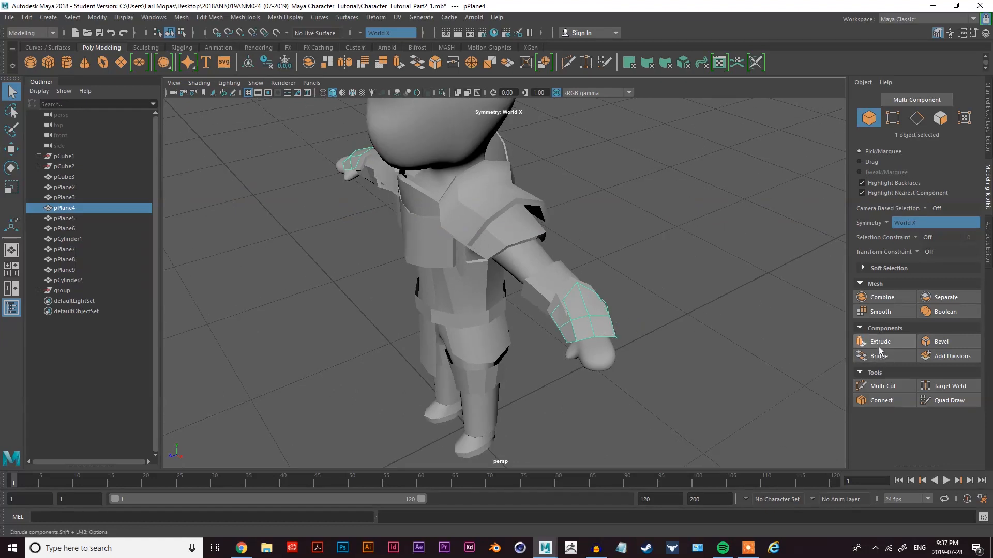
pyautogui.click(881, 341)
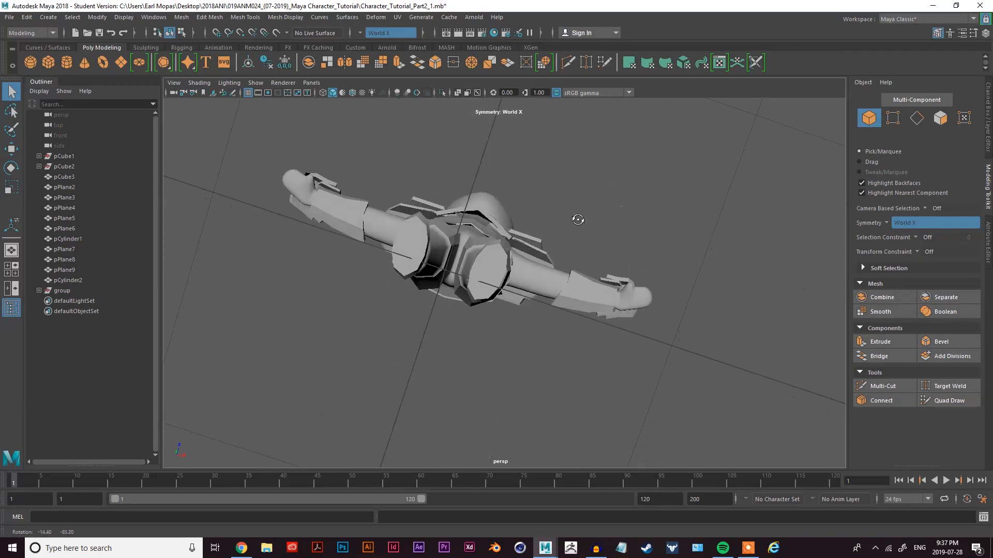
# Step: In Object Mode, extrude the waist belt band pCylinder2 to give it thickness
pyautogui.rightClick(522, 247)
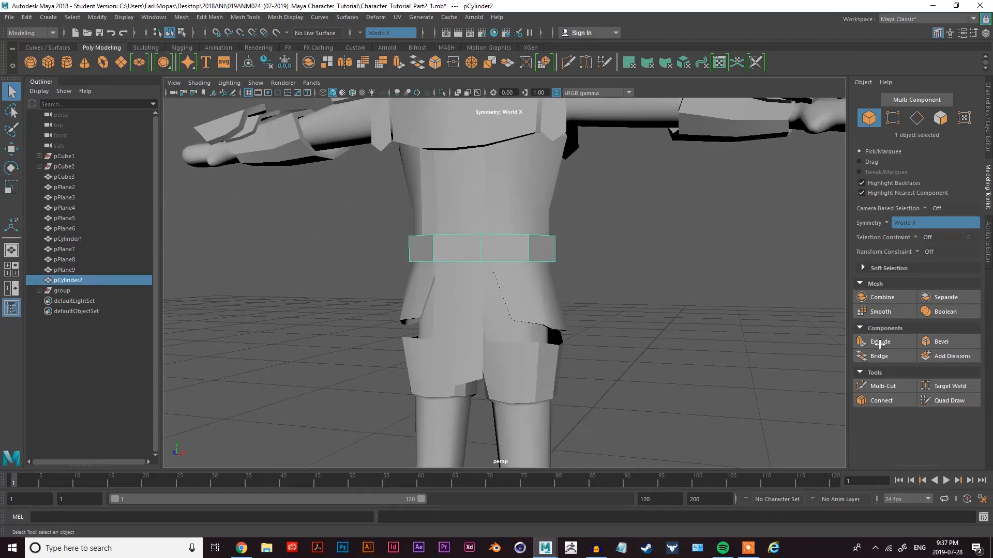
pyautogui.click(880, 342)
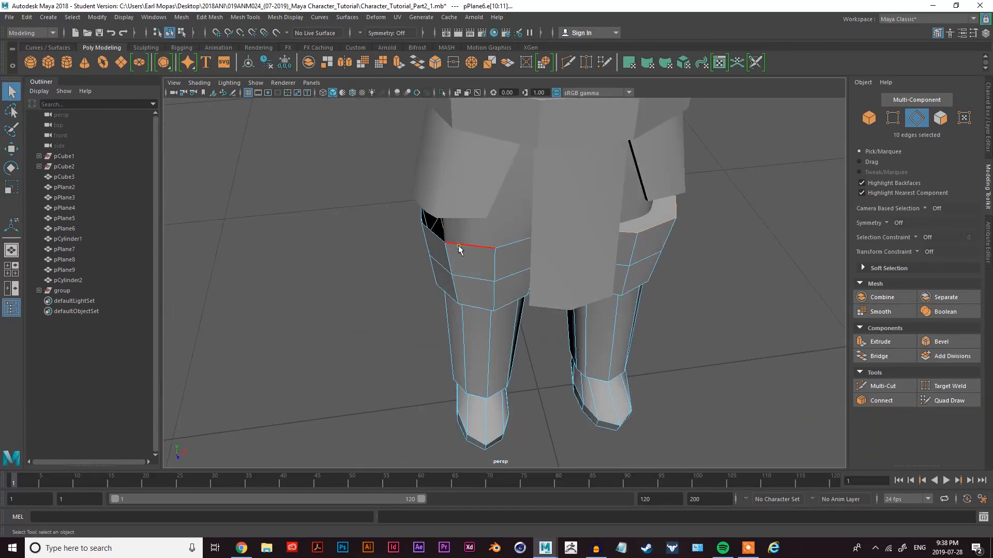
# Step: Bridge the selected open edge loops of pPlane6 to close the shin guards
pyautogui.click(461, 247)
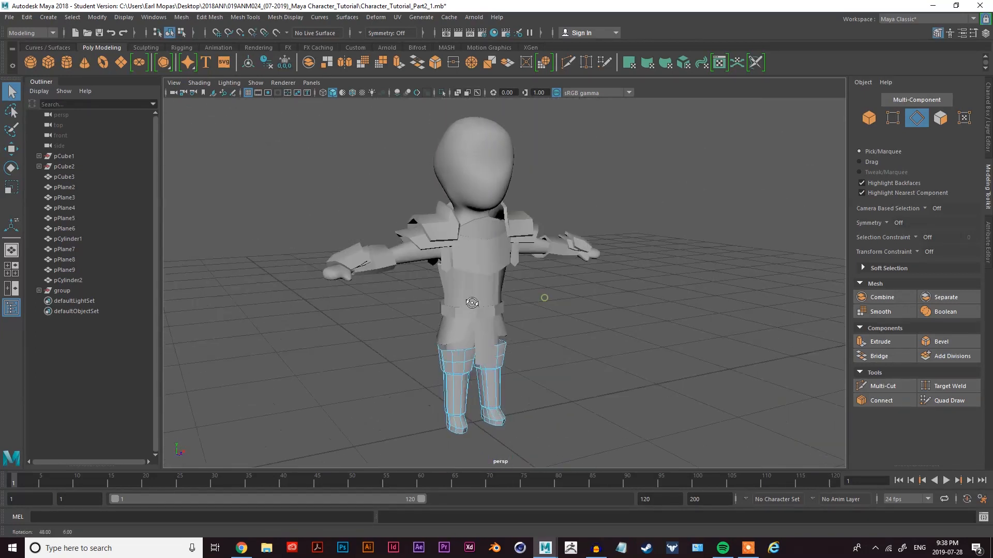
# Step: Switch to Object Mode, select the chest plate pPlane7 and zoom in to check it
pyautogui.rightClick(668, 183)
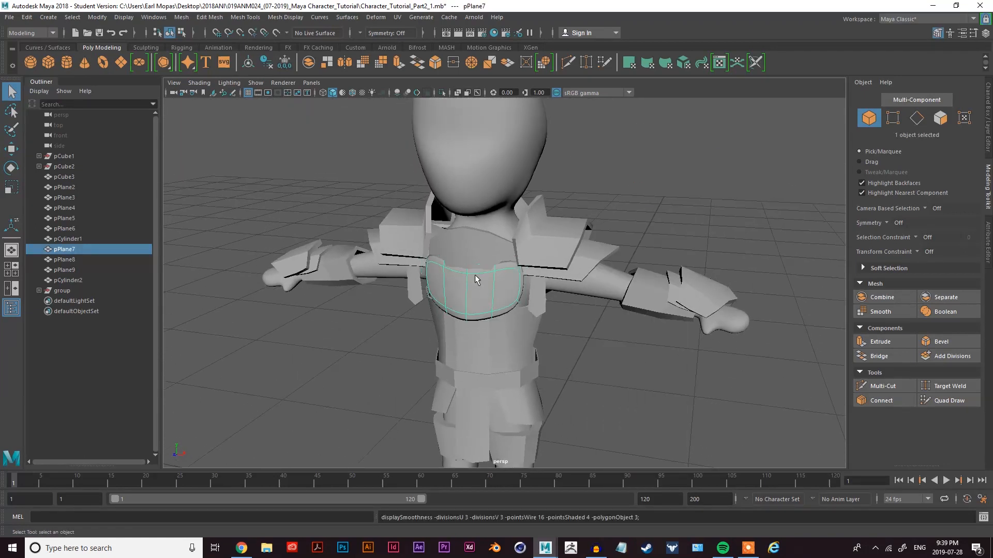
pyautogui.click(63, 260)
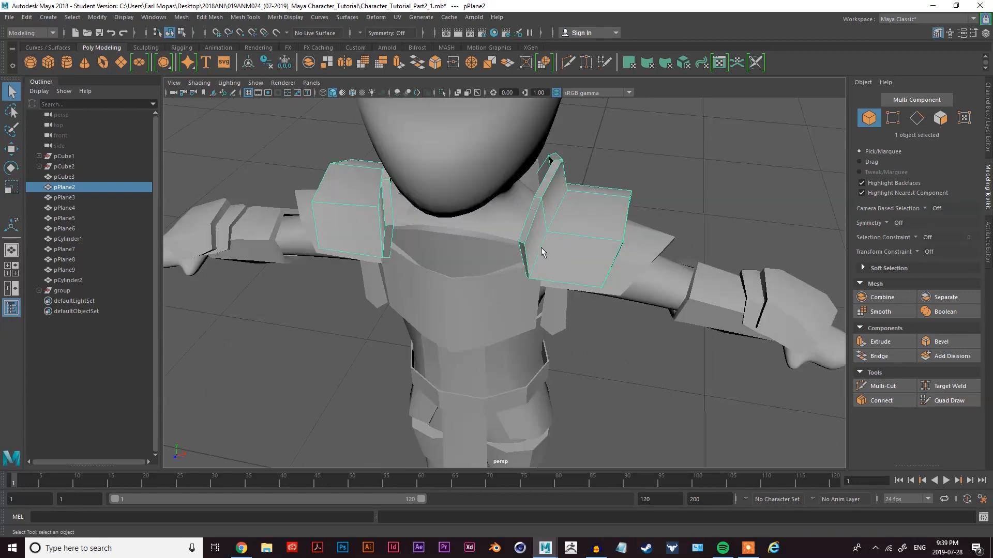
pyautogui.scroll(-3)
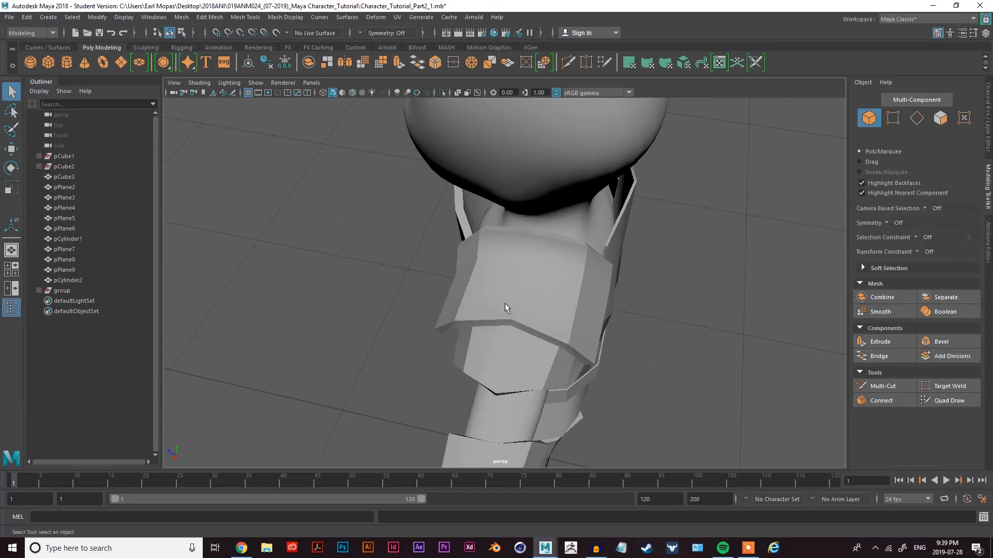
pyautogui.moveTo(505, 307)
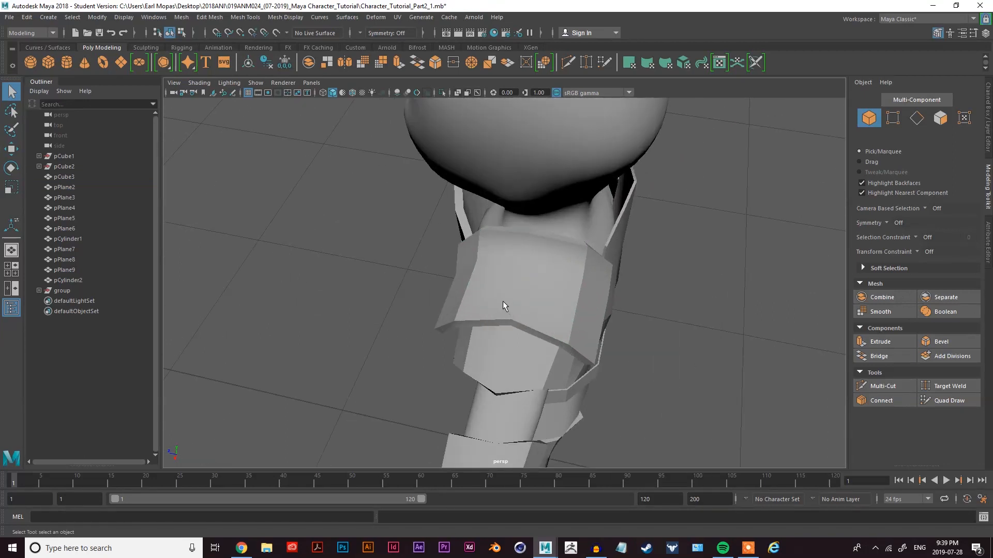
pyautogui.moveTo(507, 263)
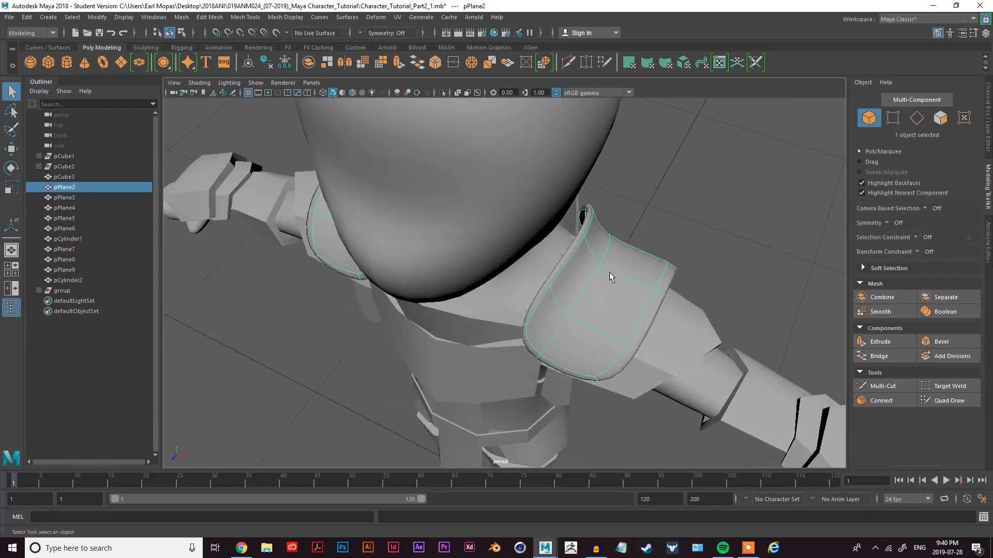
pyautogui.moveTo(556, 277)
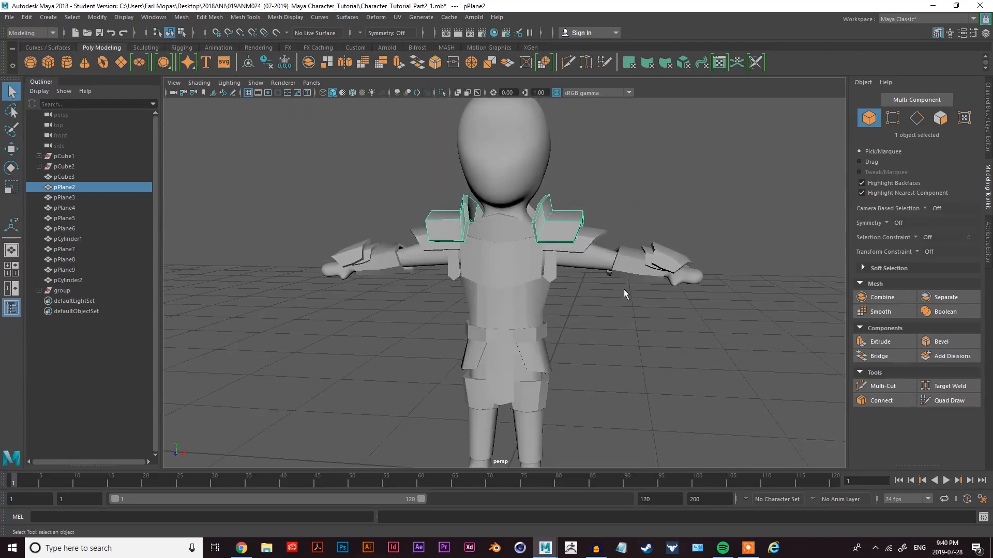
pyautogui.moveTo(588, 308)
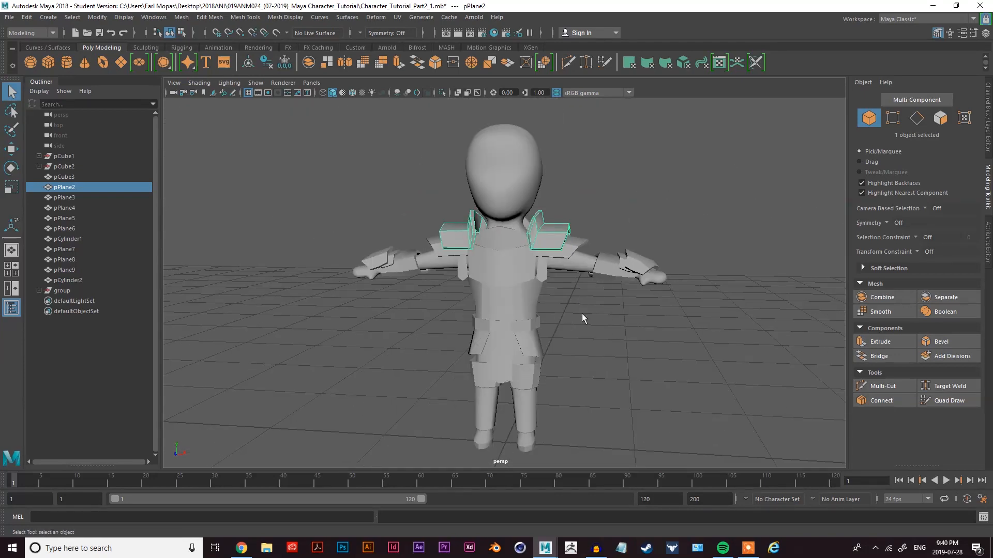
pyautogui.moveTo(583, 308)
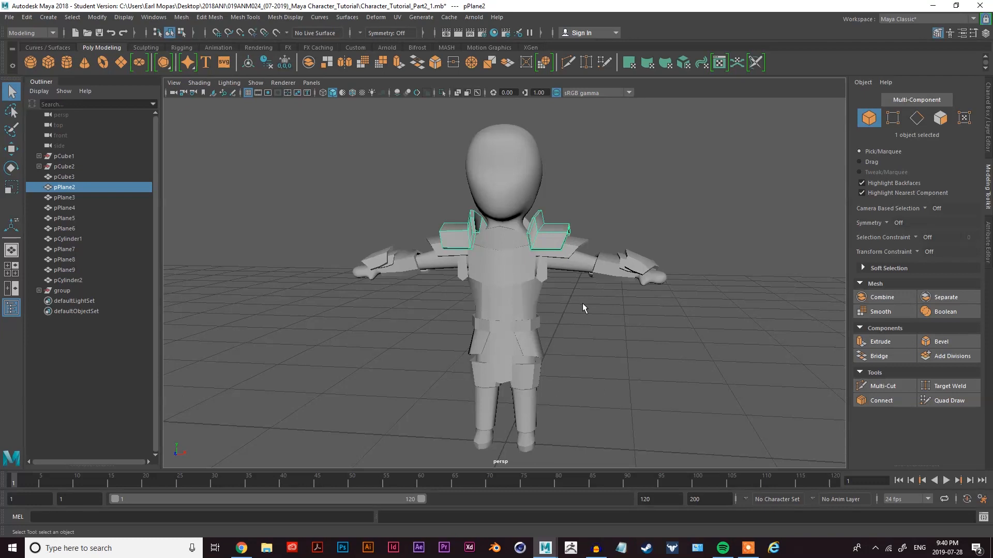